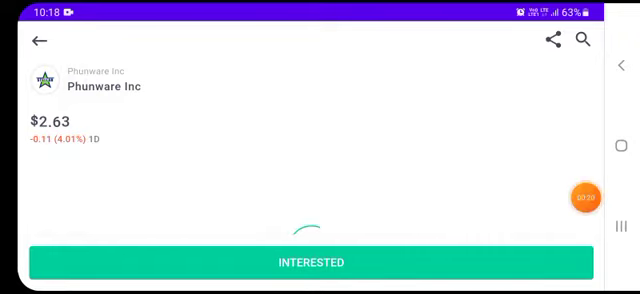
# Scroll the Phunware Inc page to the Fundamentals and Revenue/Net Profit chart
pyautogui.click(586, 198)
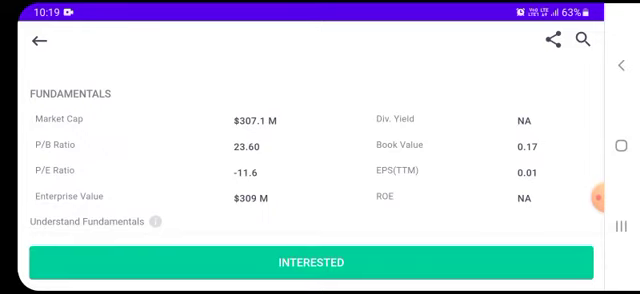
pyautogui.scroll(3)
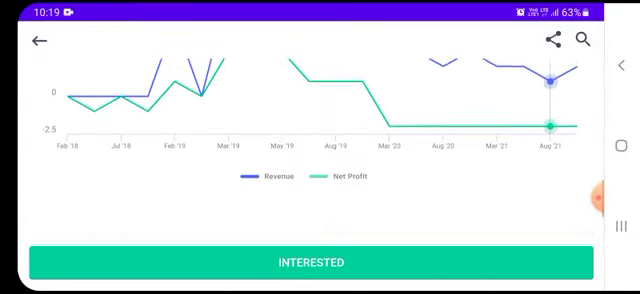
# Return to the top of the Phunware Inc page showing the $2.63 price
pyautogui.scroll(-3)
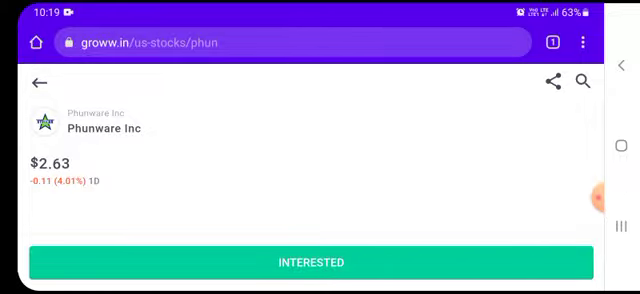
pyautogui.click(581, 197)
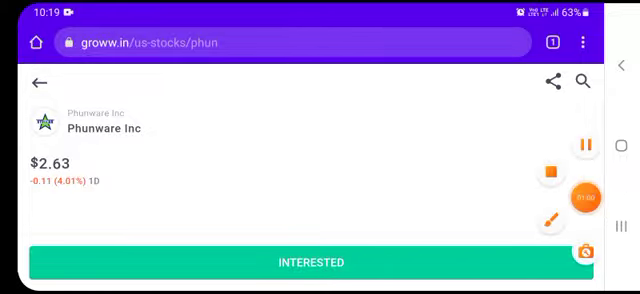